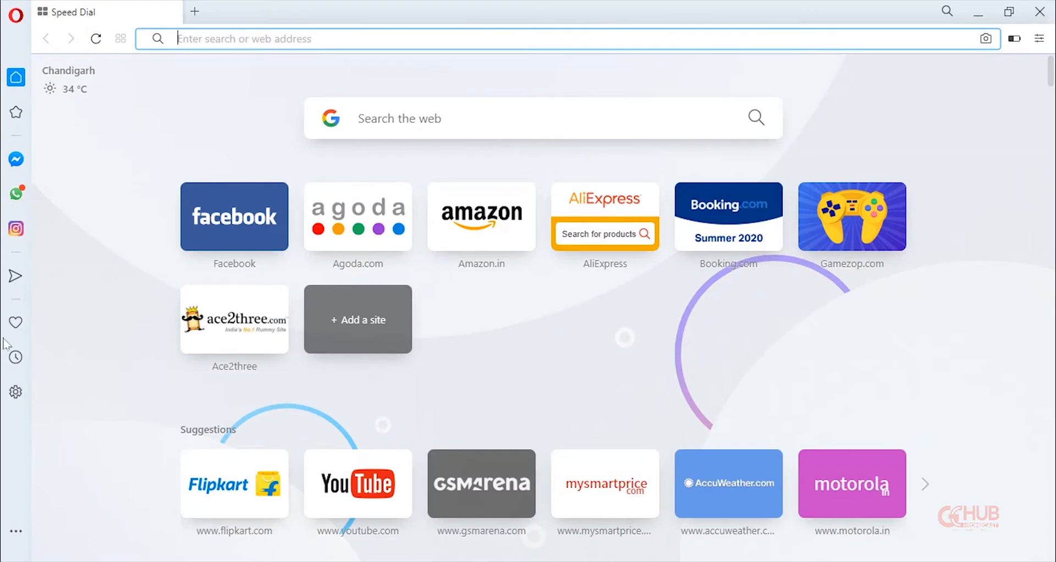
- Open Opera's settings from the sidebar gear, showing the Start page options
click(15, 391)
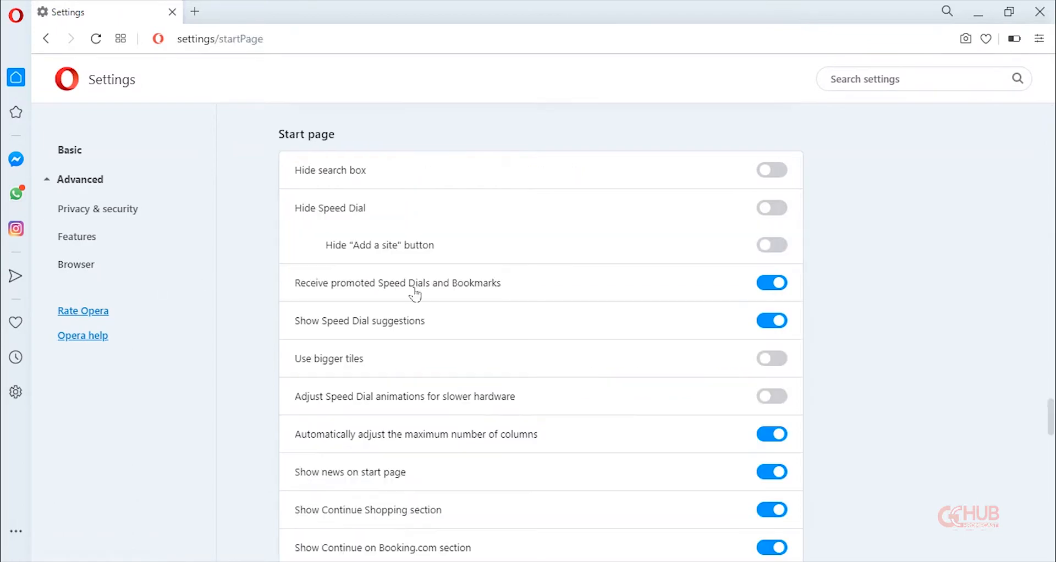
- Toggle 'Enable Chromecast support' off and back on under Advanced > Browser
scroll(down, 3)
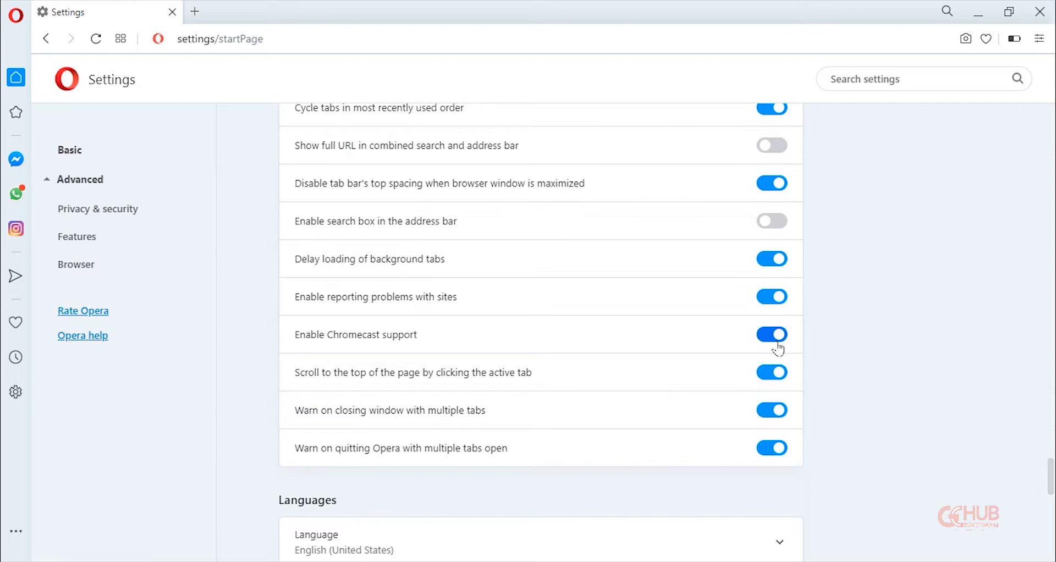
click(771, 334)
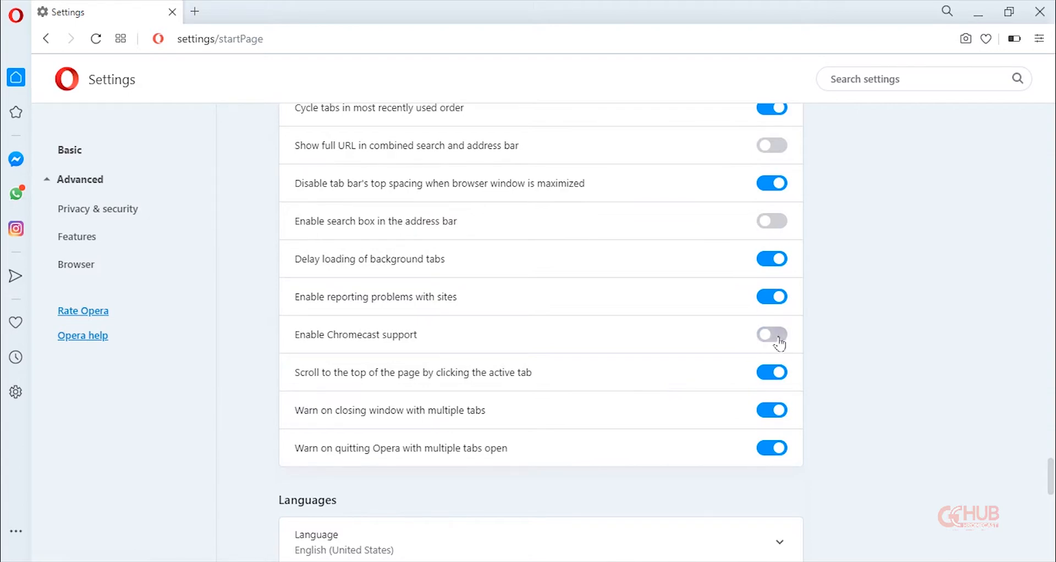
click(771, 334)
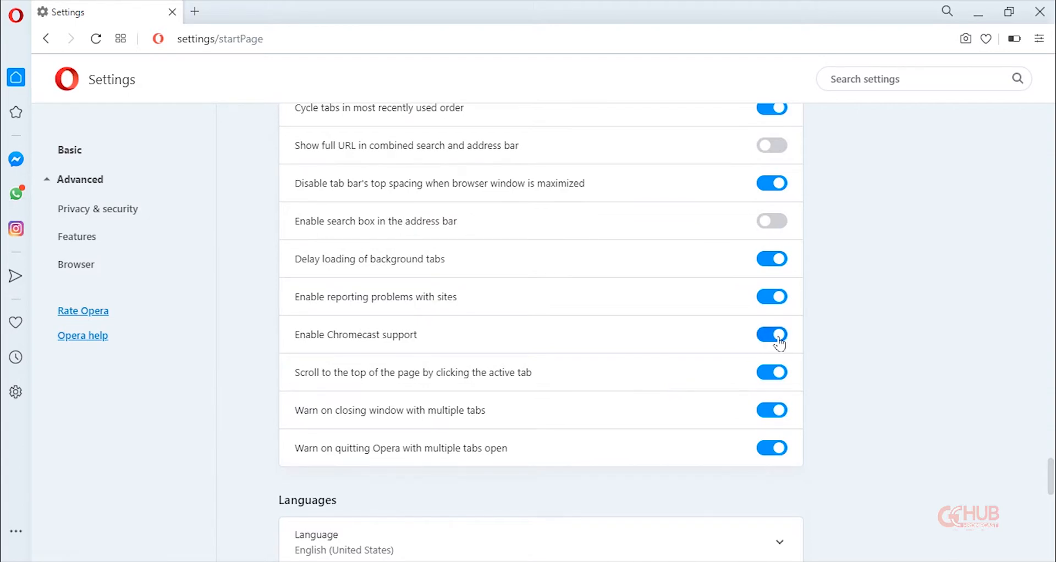
mouse_move(348, 349)
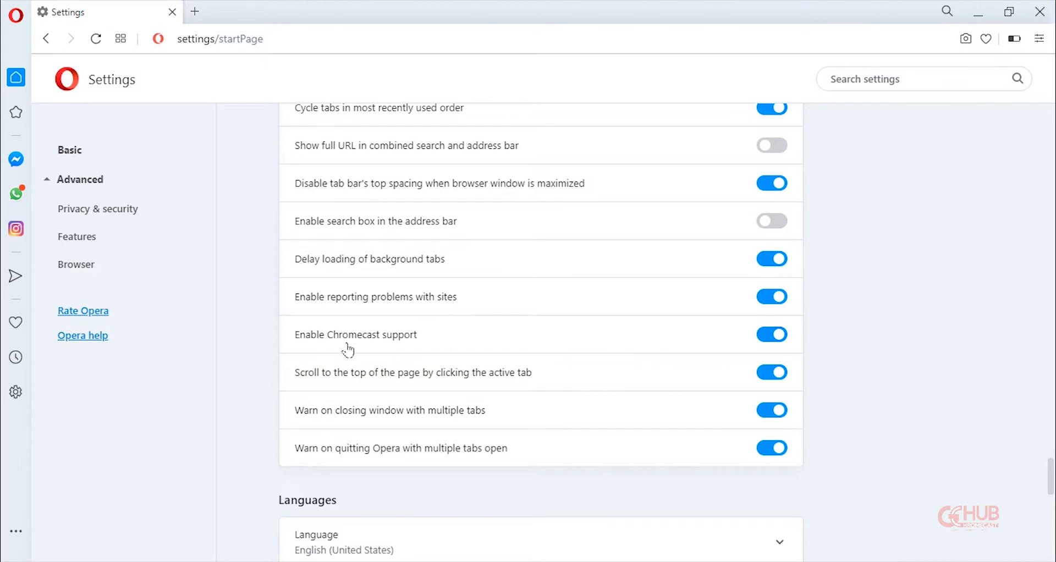
double_click(335, 334)
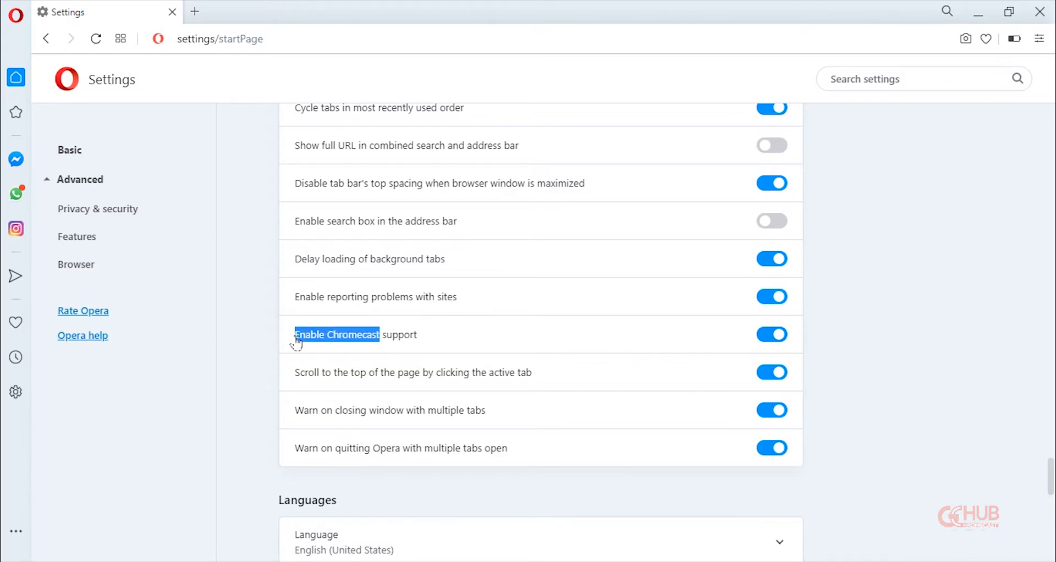
mouse_move(289, 218)
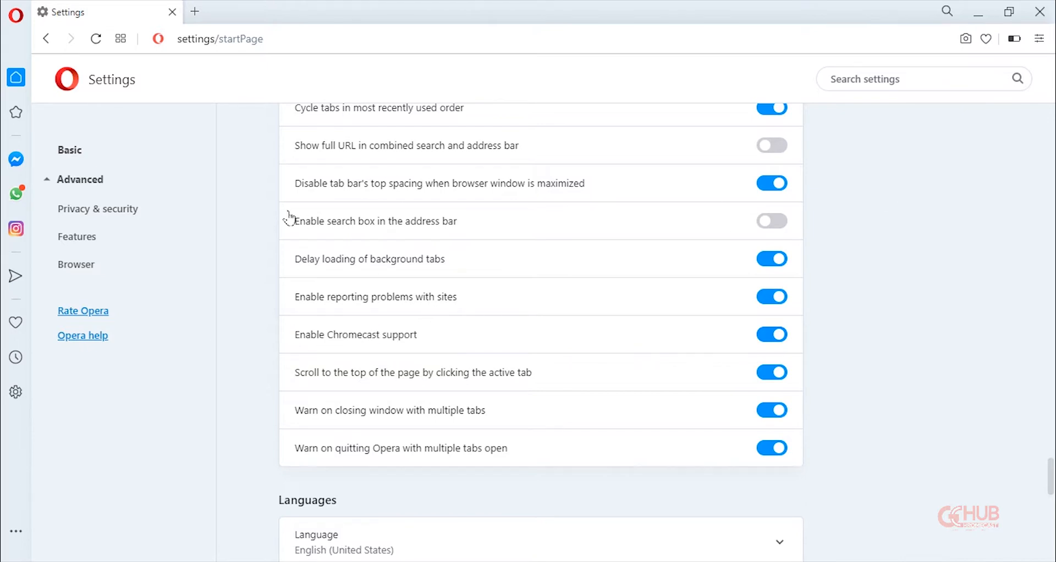
scroll(down, 3)
text(you)
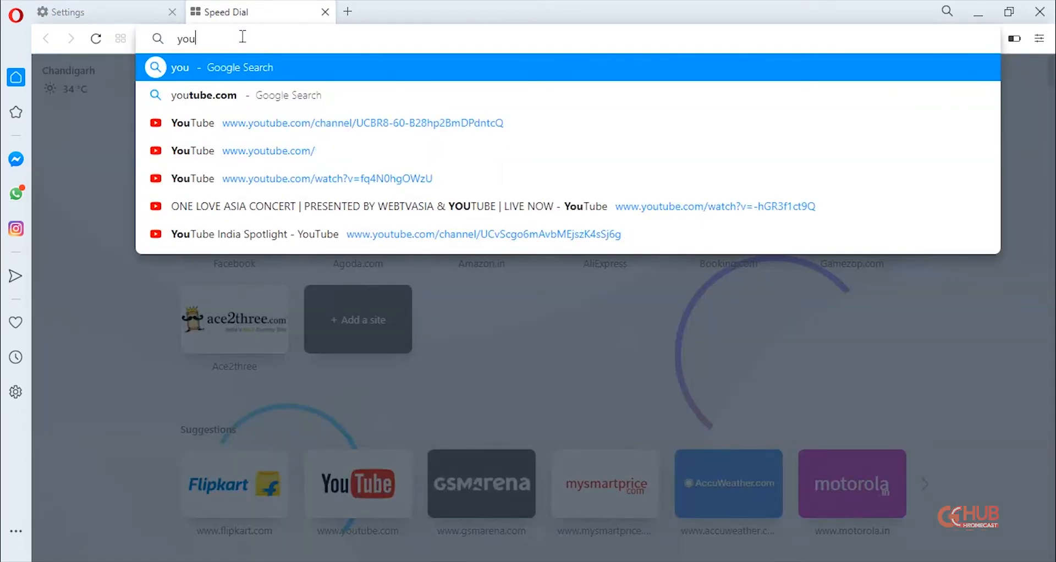
- Pick the youtube.com Google suggestion and open the YouTube result
click(202, 95)
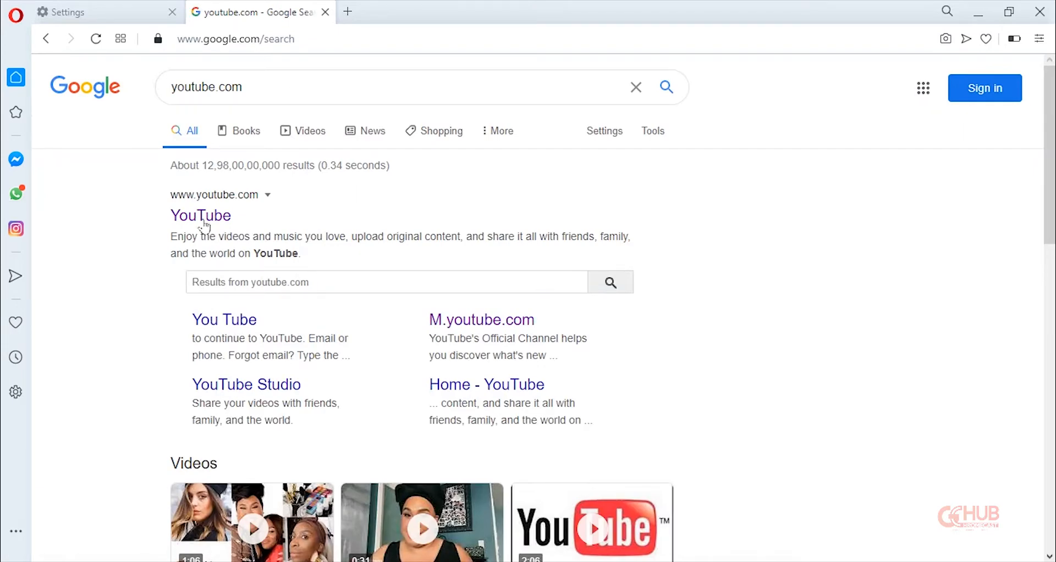
click(201, 216)
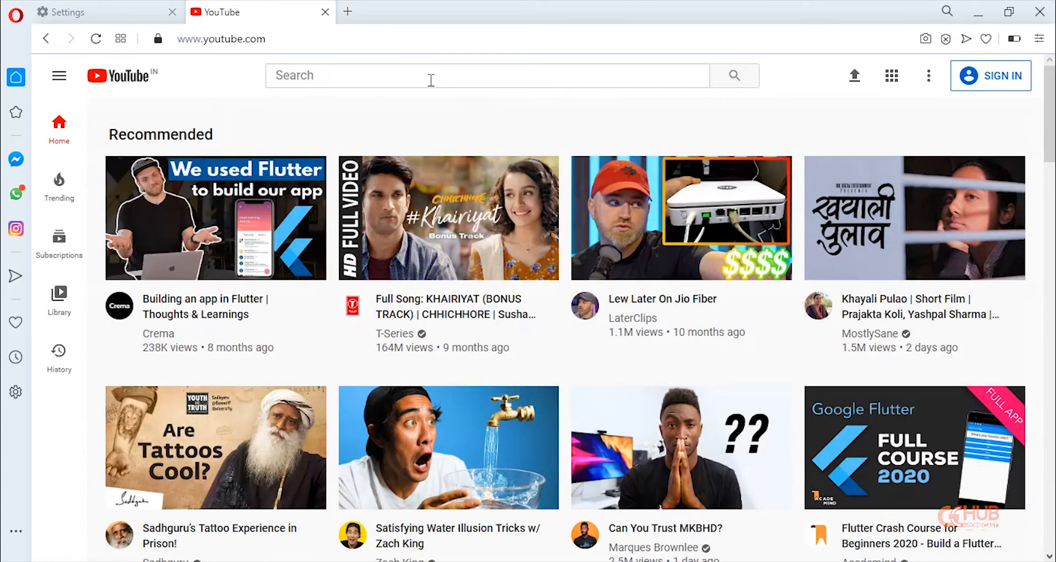
- Search YouTube for 'google developers' and open the Inspiring Moments video
click(485, 75)
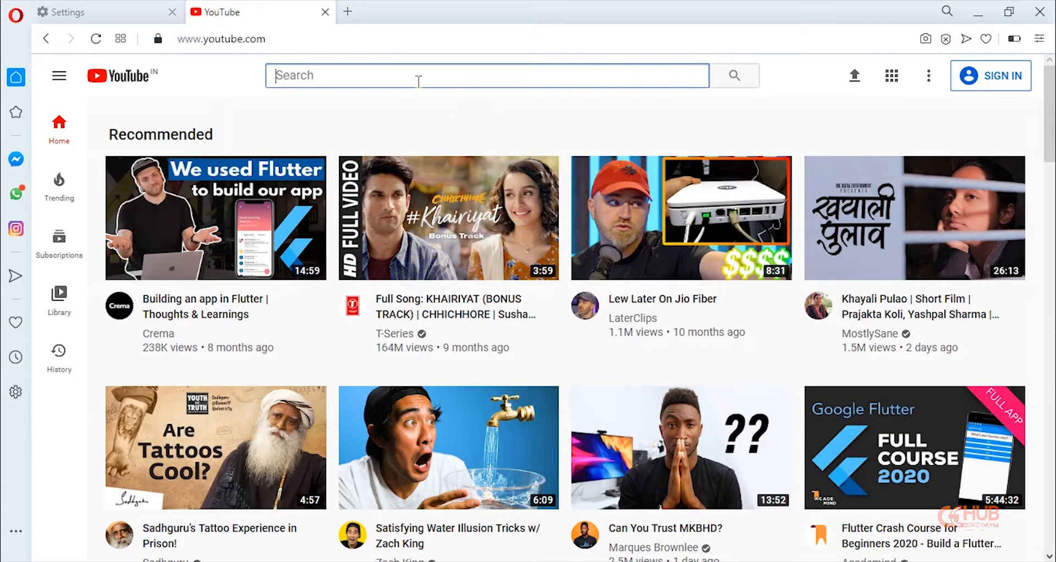
text(google developers)
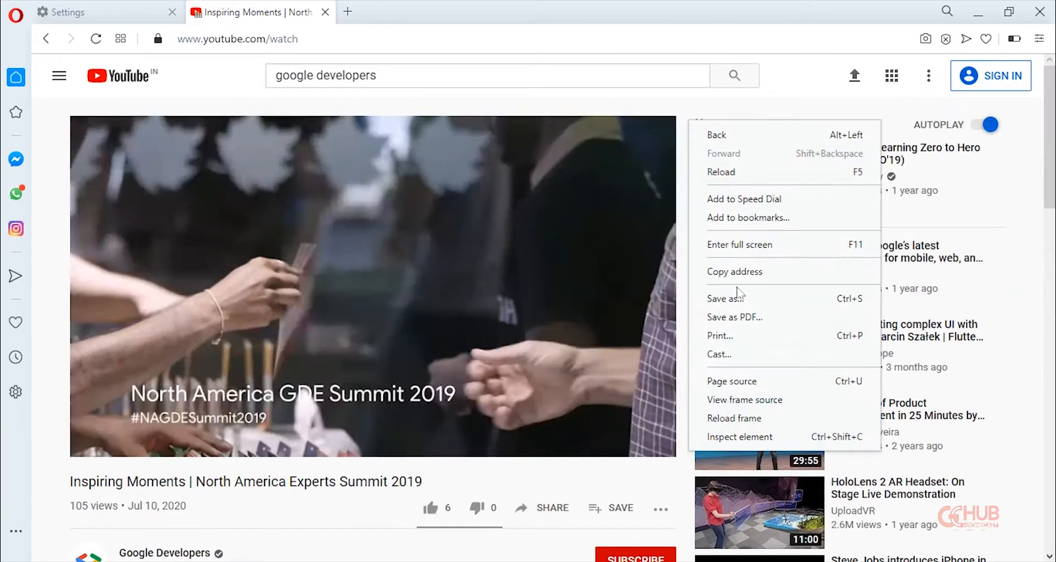
- Cast the video page to the SH960S-AT TV device
click(720, 354)
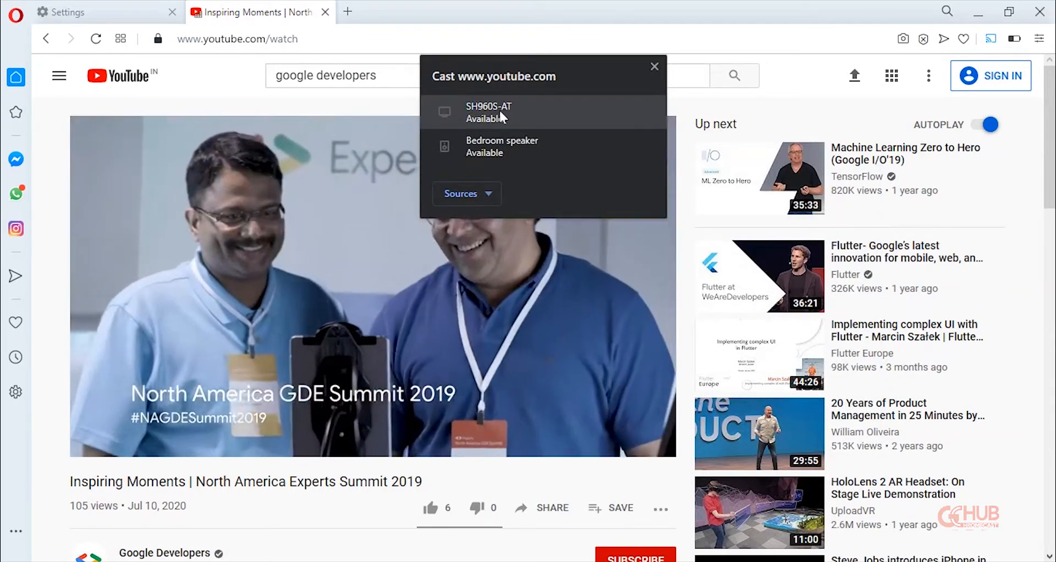
click(488, 112)
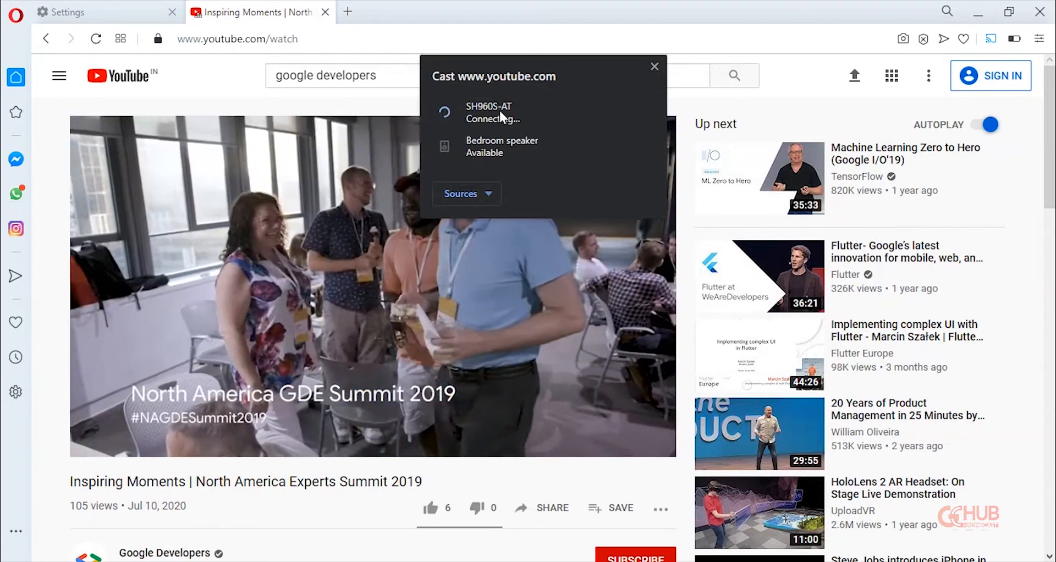